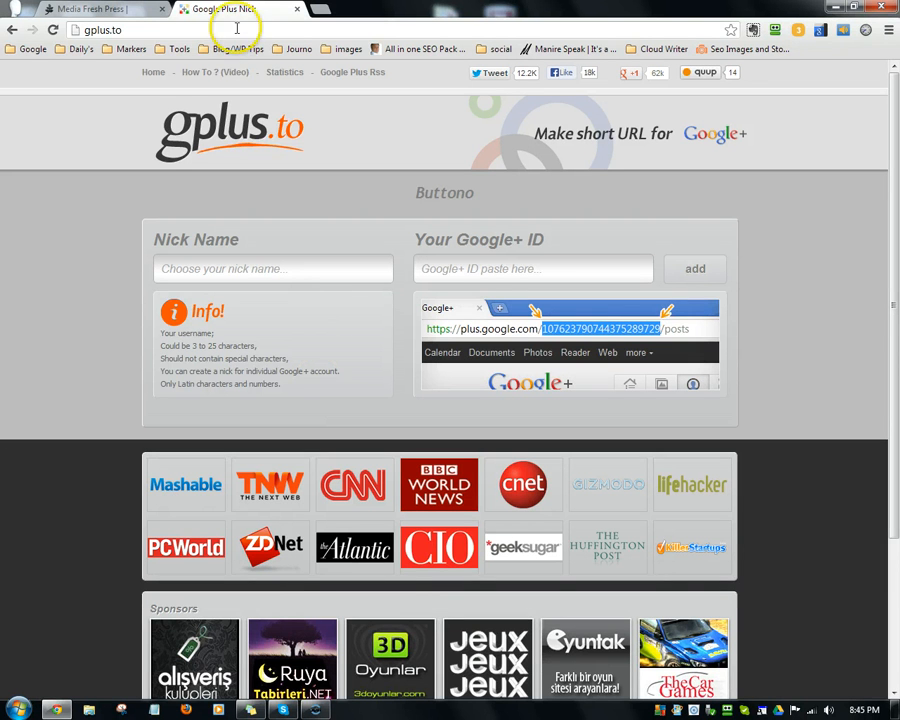
pyautogui.moveTo(496, 164)
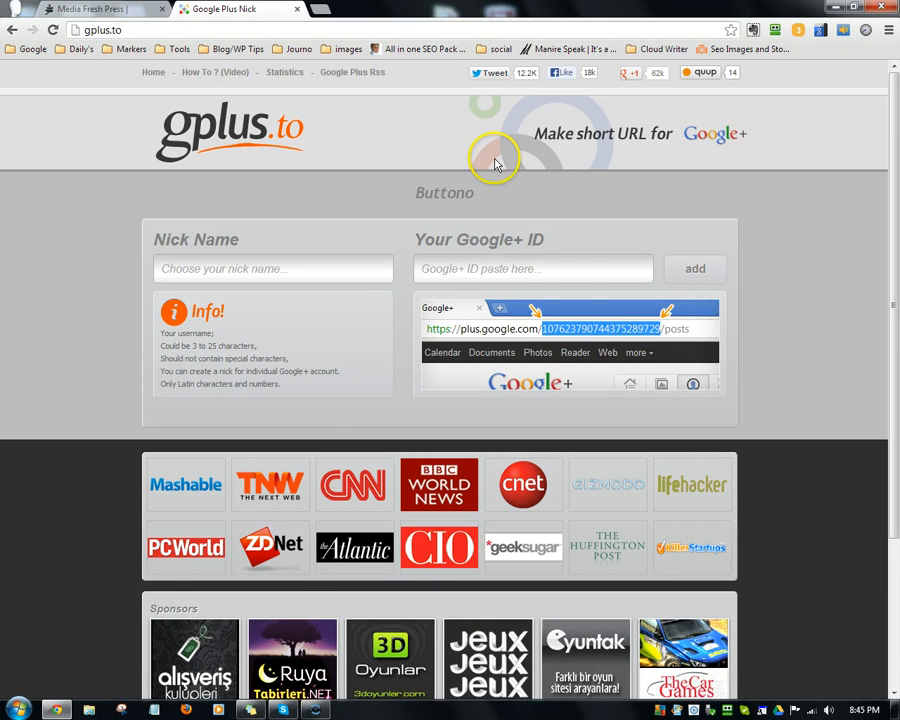
pyautogui.moveTo(588, 348)
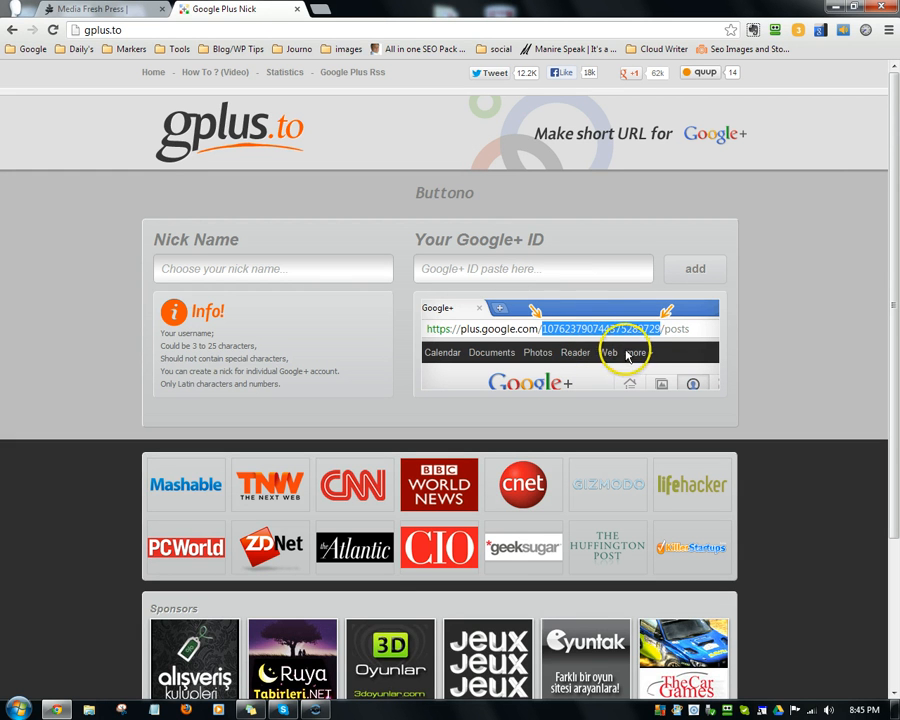
pyautogui.moveTo(612, 368)
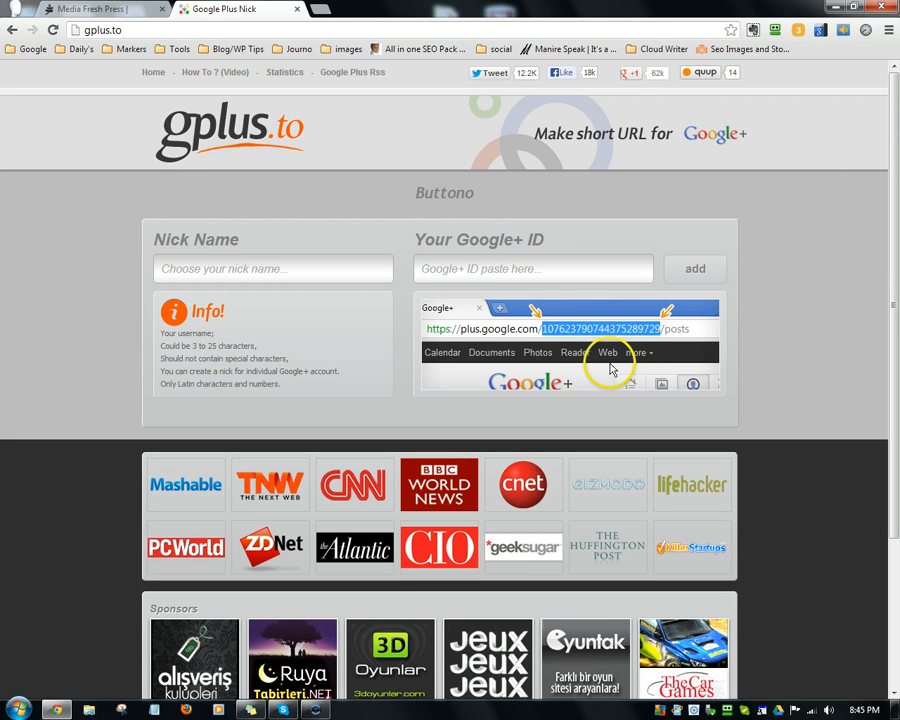
pyautogui.moveTo(884, 198)
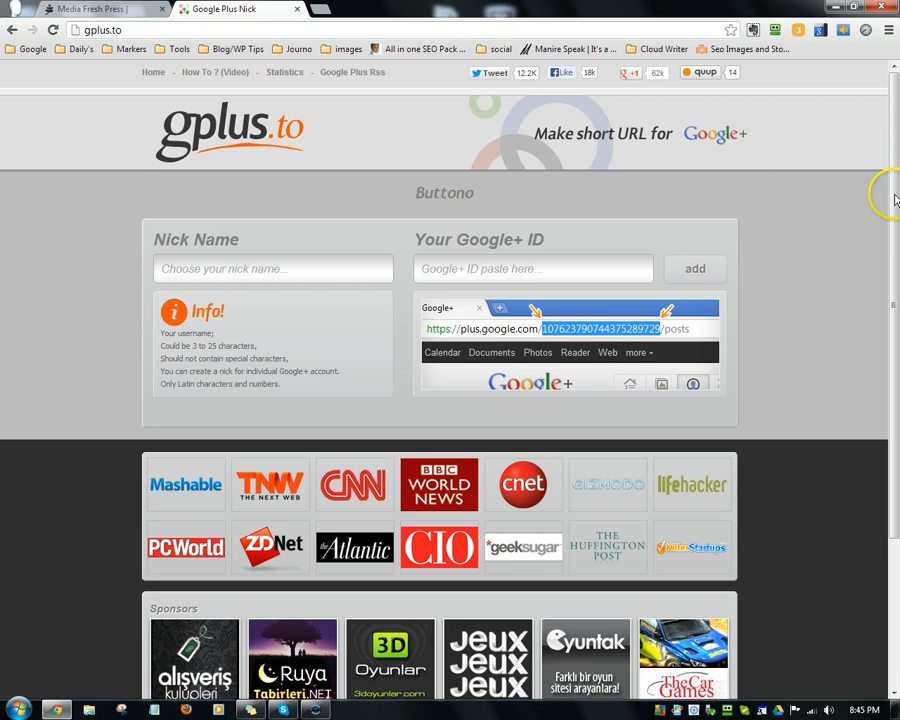
pyautogui.moveTo(892, 178)
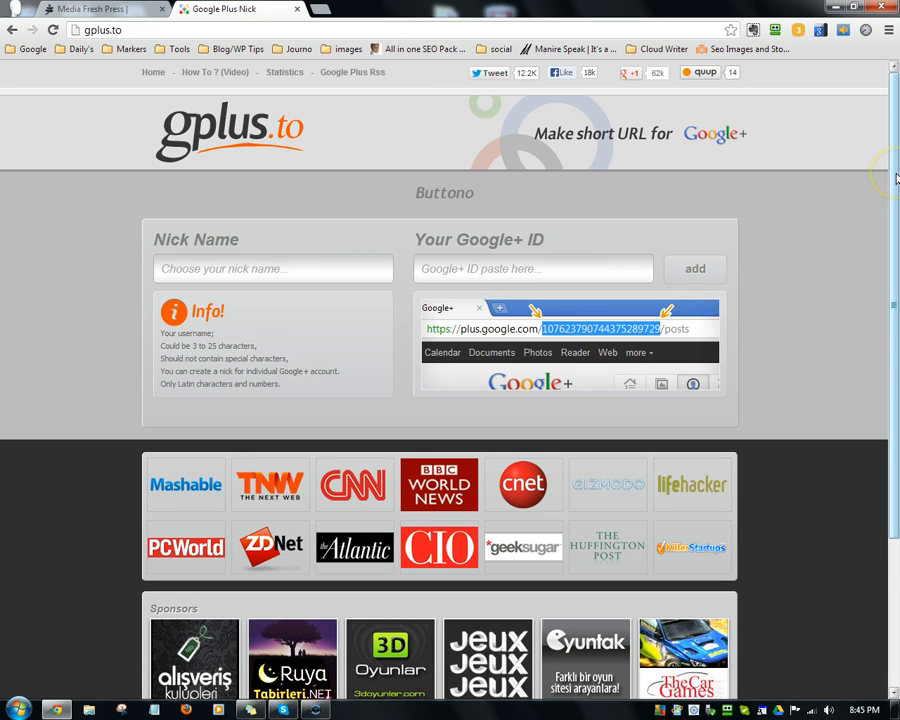
# Step: Scroll to the page footer showing site statistics and the Update Nick Name link
pyautogui.scroll(-3)
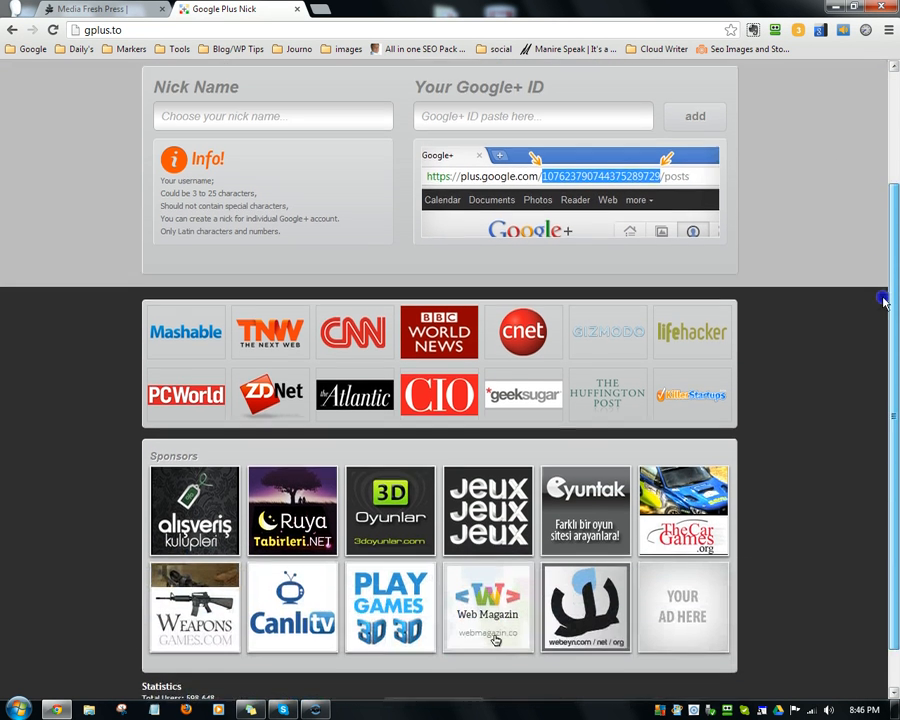
pyautogui.scroll(-3)
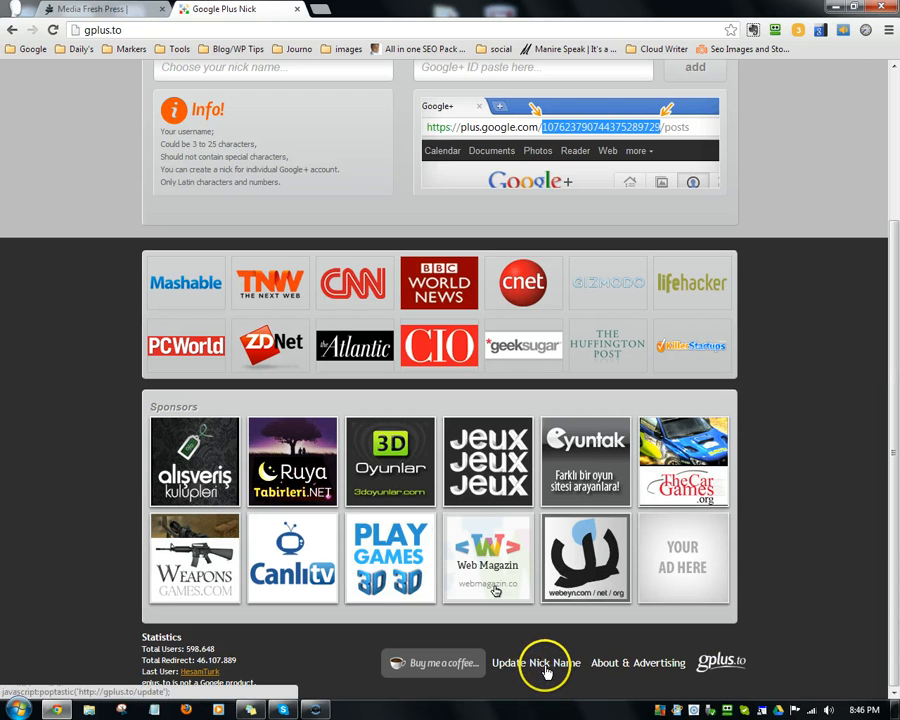
pyautogui.moveTo(552, 670)
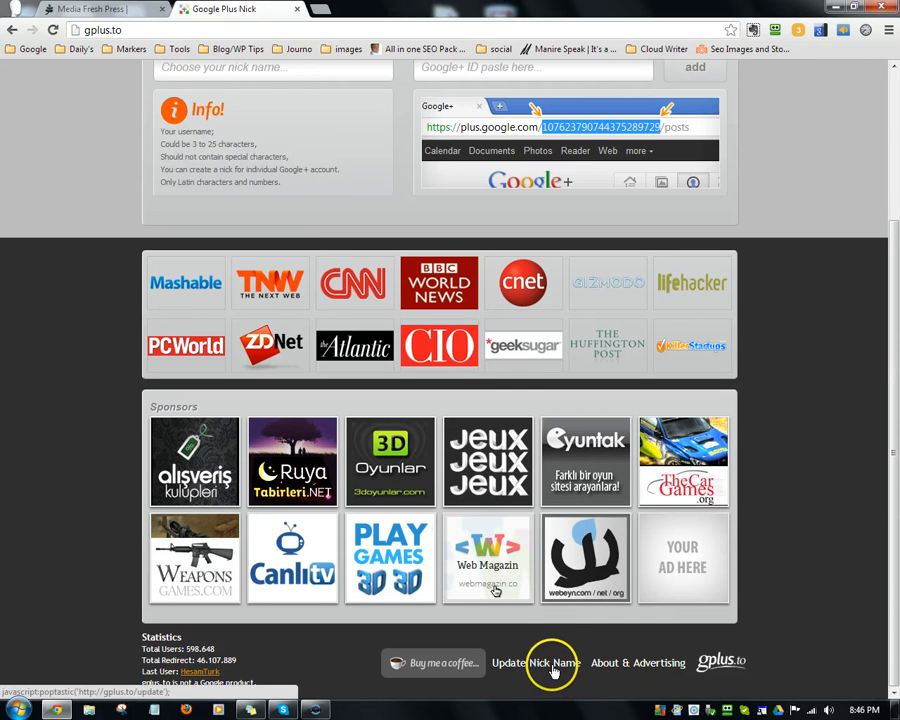
# Step: Launch the Update Your Username popup and place the cursor in the prefilled nickname field
pyautogui.click(536, 662)
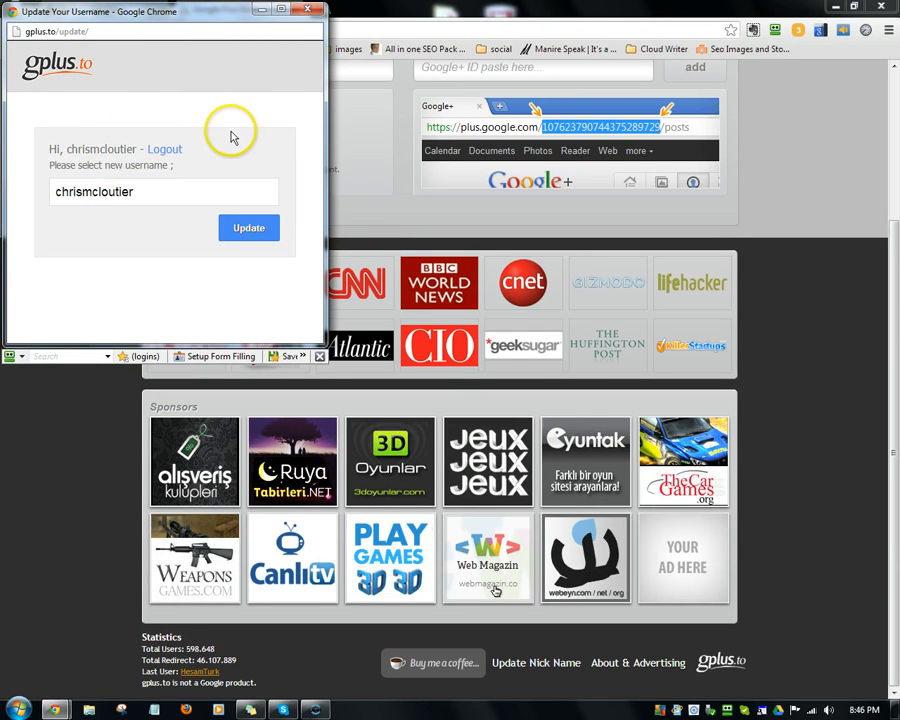
pyautogui.moveTo(248, 136)
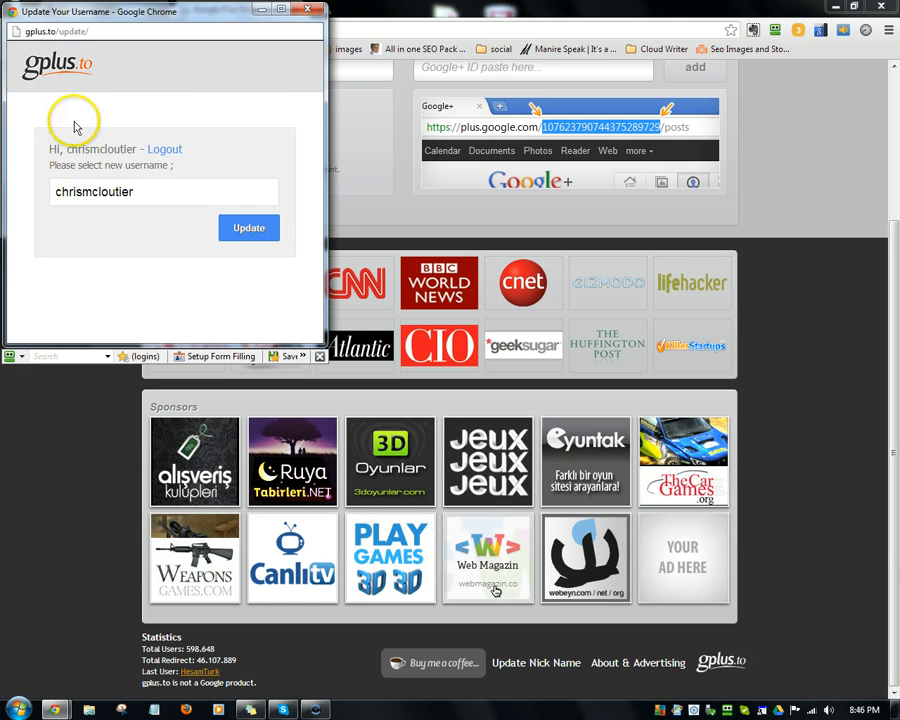
pyautogui.click(58, 192)
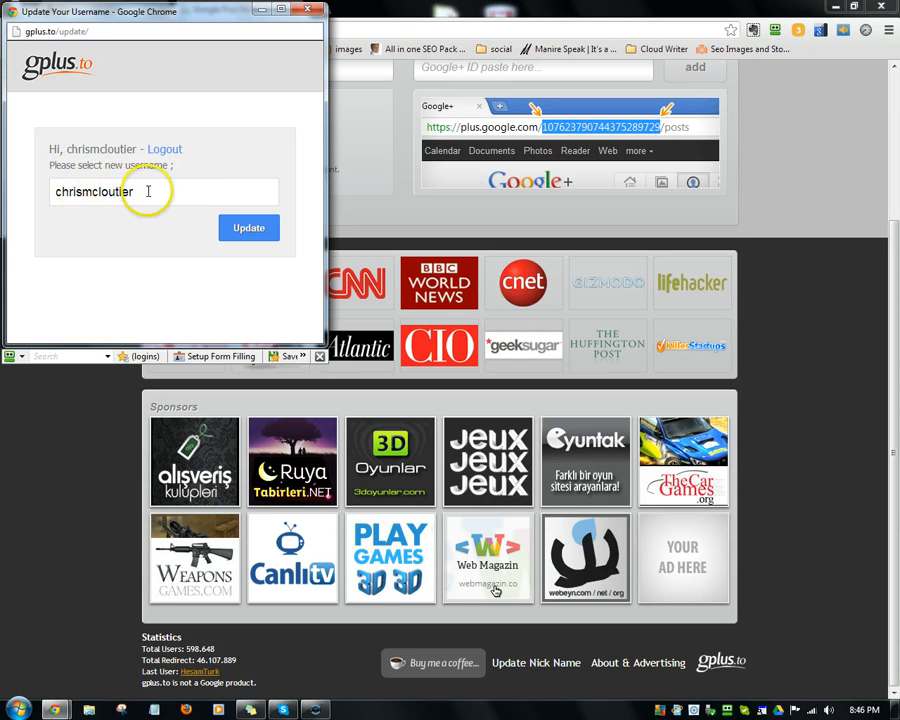
pyautogui.click(96, 192)
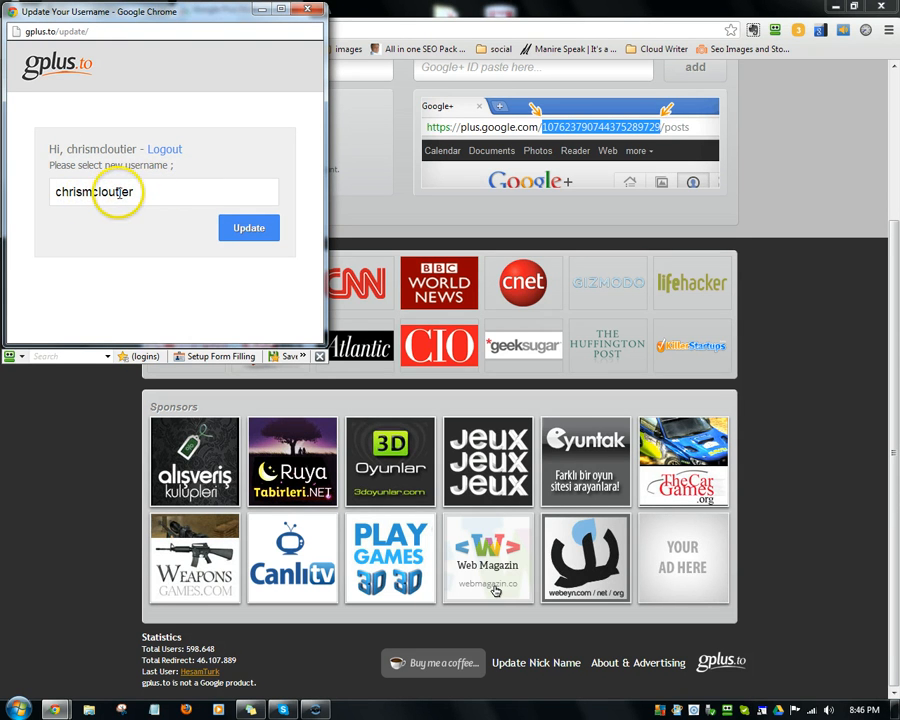
pyautogui.moveTo(164, 198)
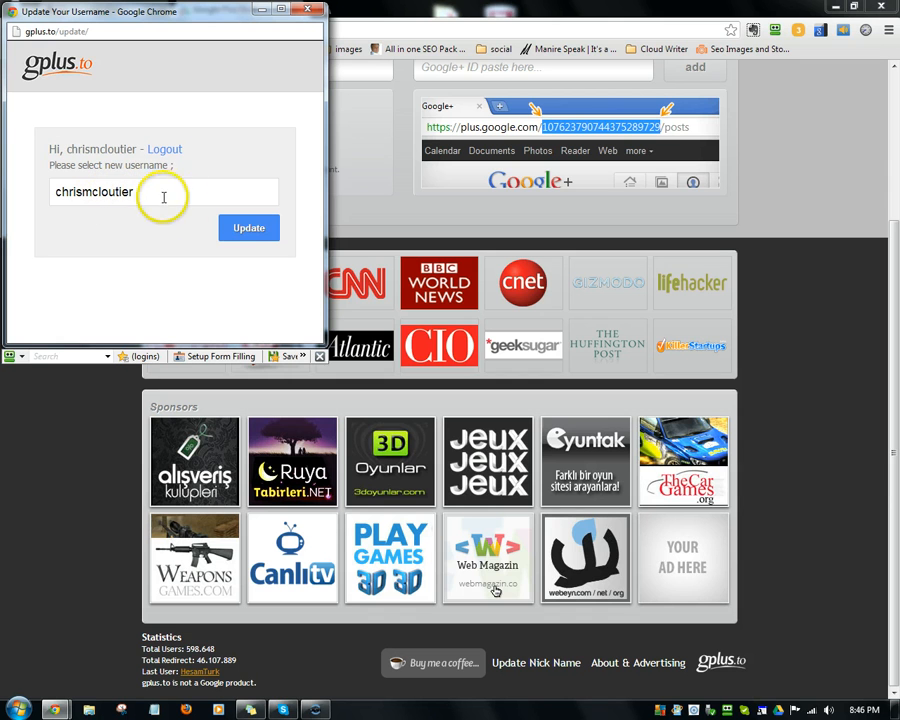